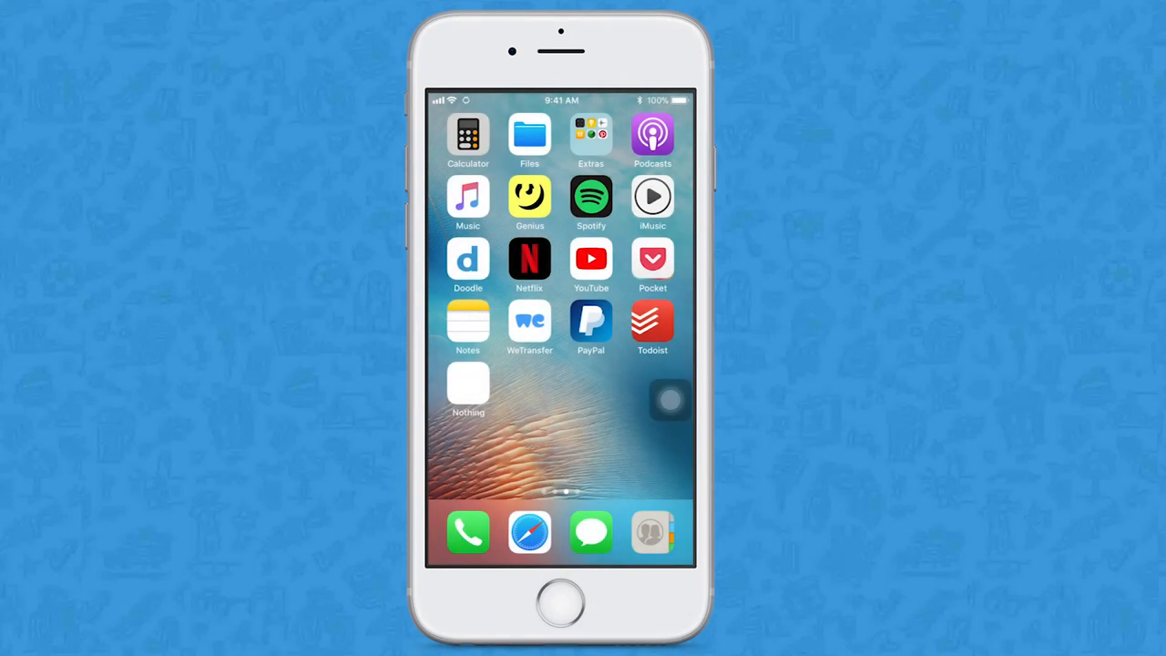
# Step: Launch Doodle from the home screen and start a new poll
pyautogui.click(467, 260)
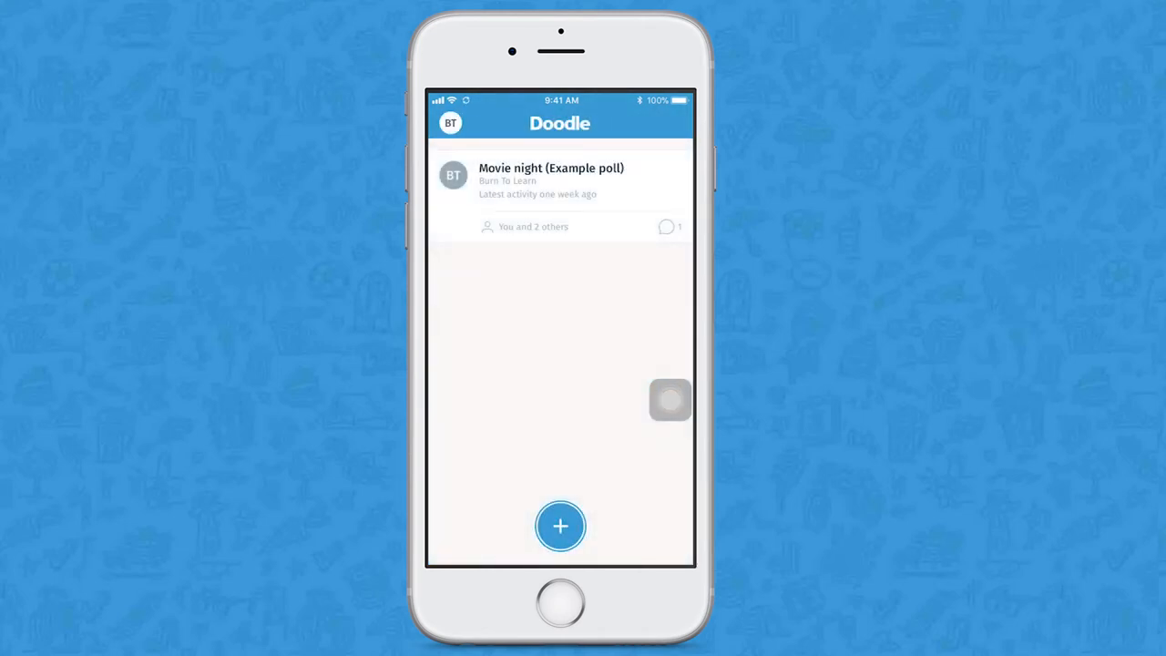
pyautogui.click(560, 525)
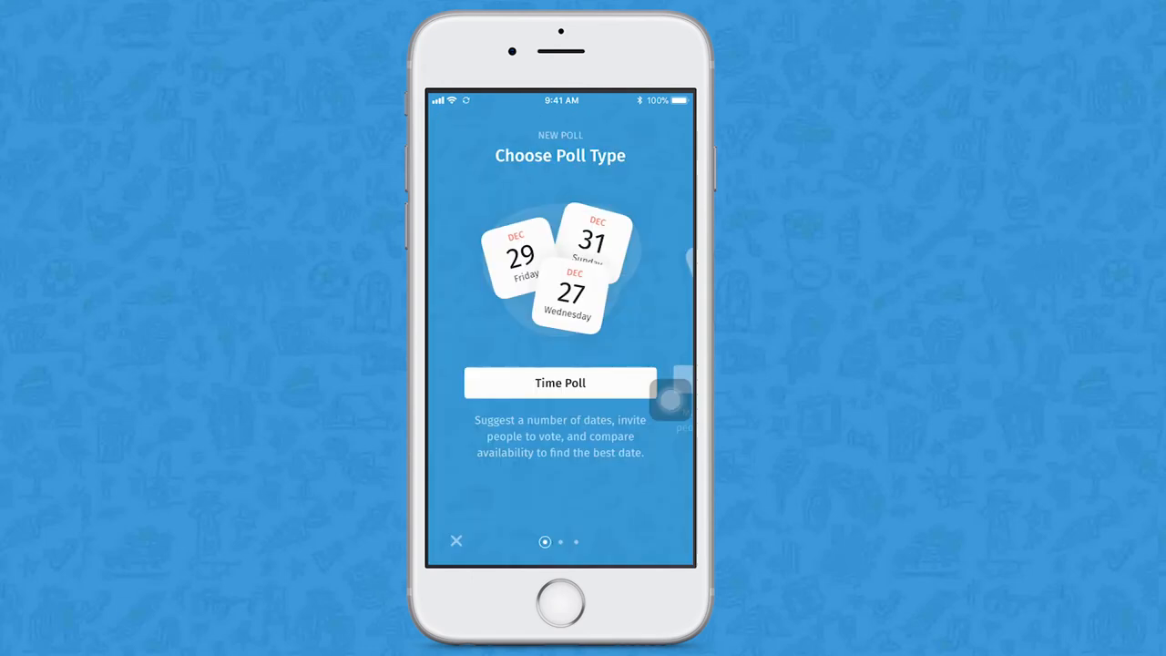
# Step: Create a time poll with Friday December 22 and Tuesday December 26 as dates
pyautogui.click(560, 381)
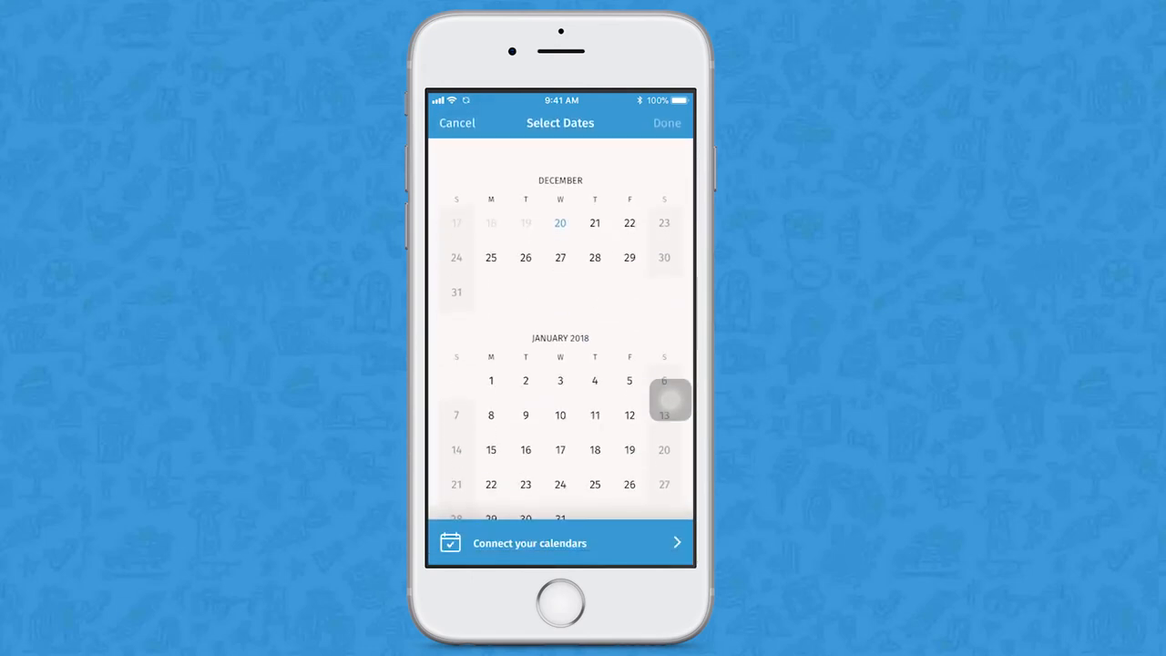
pyautogui.click(630, 222)
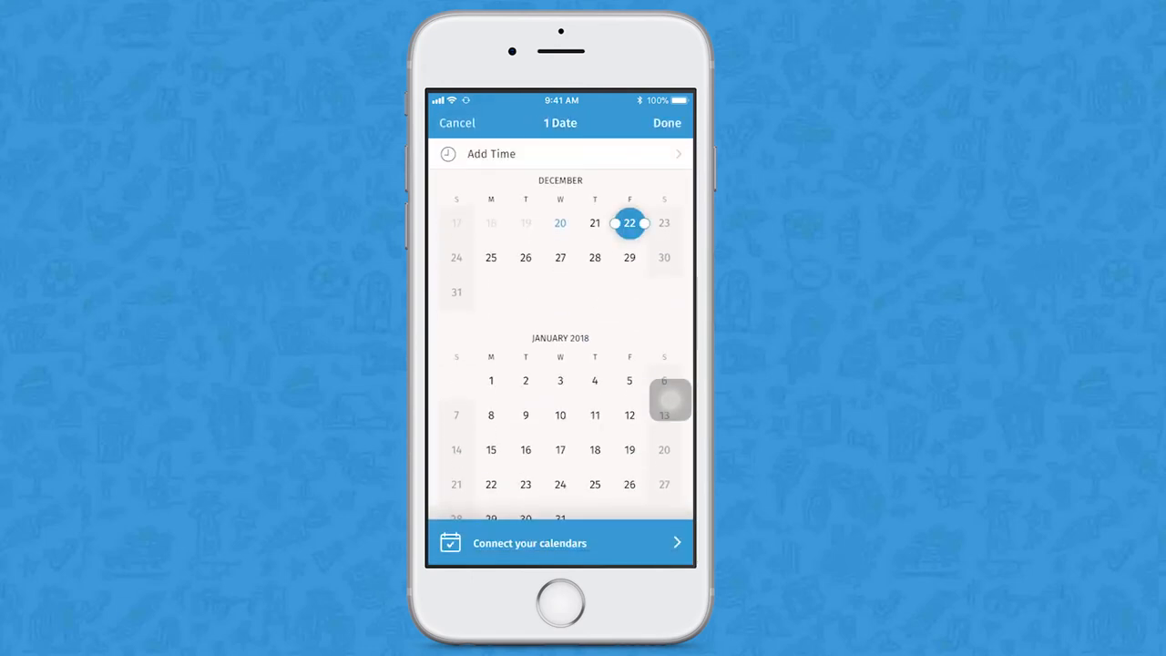
pyautogui.click(526, 257)
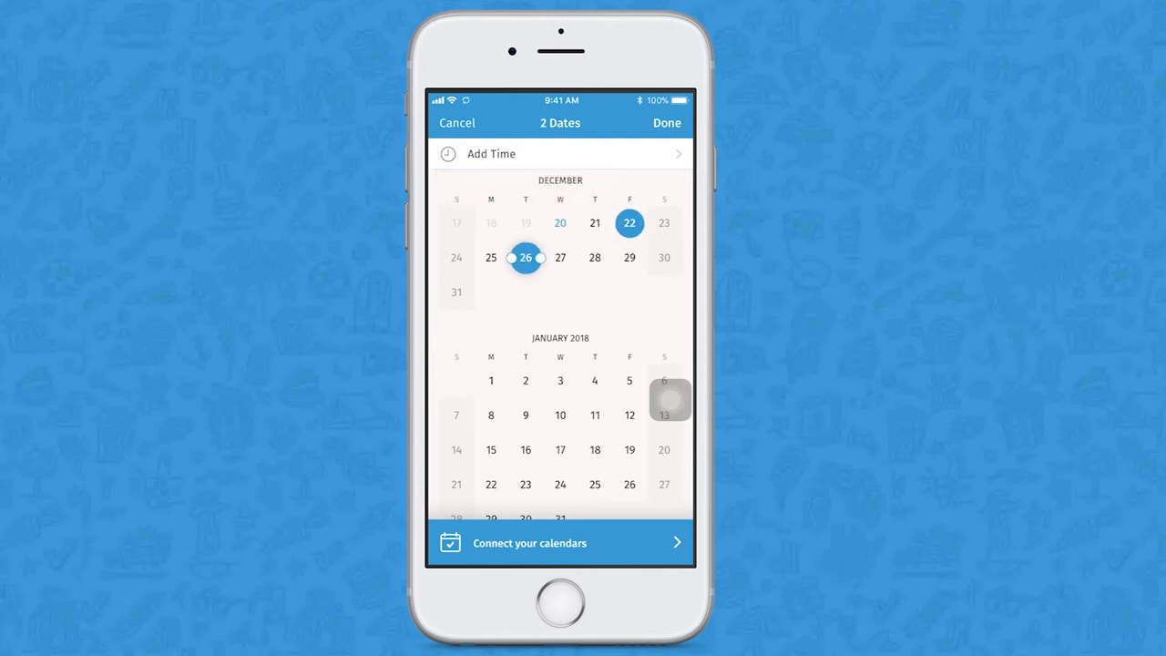
pyautogui.click(666, 122)
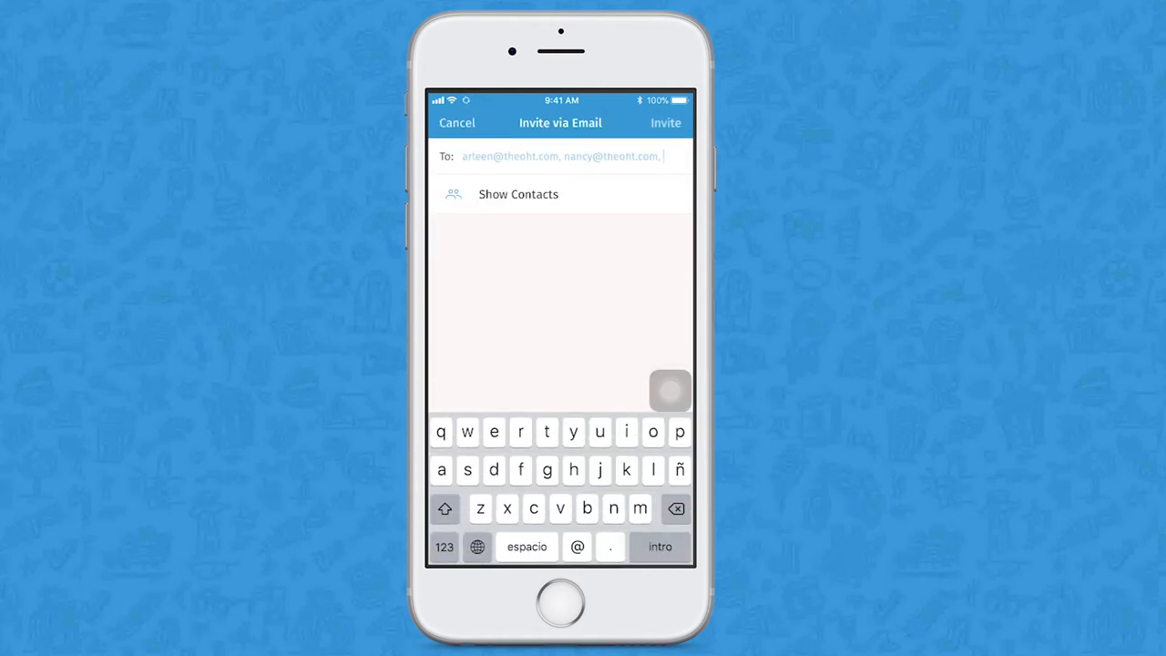
# Step: Send the invitations, then close the poll choosing Friday December 22
pyautogui.click(665, 122)
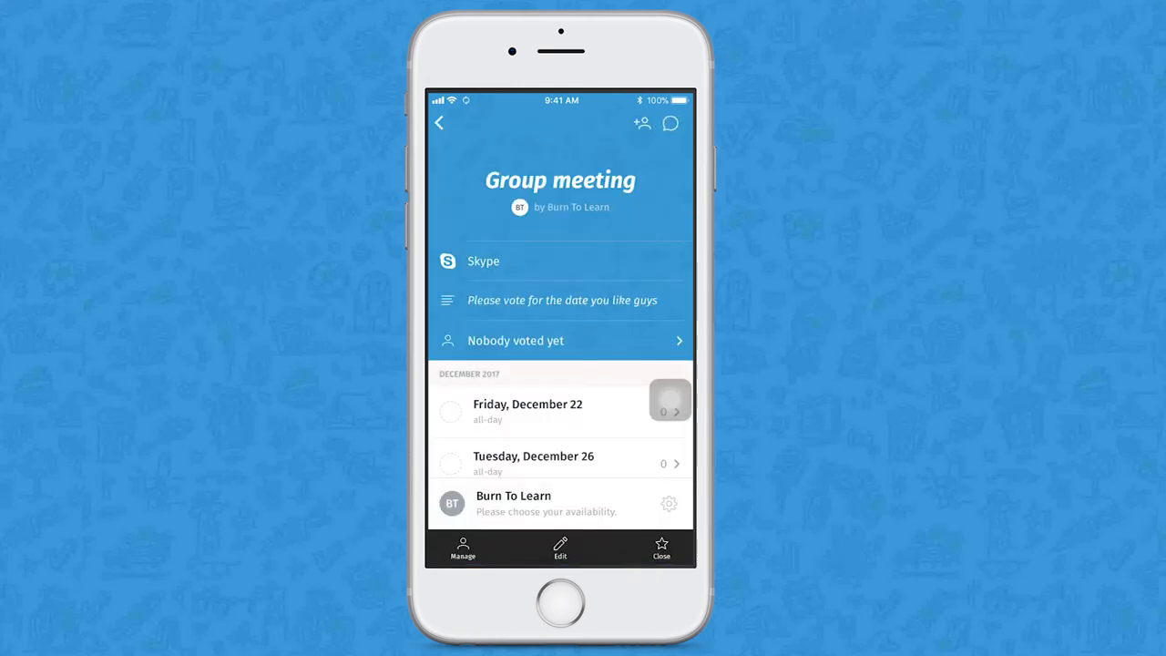
pyautogui.scroll(3)
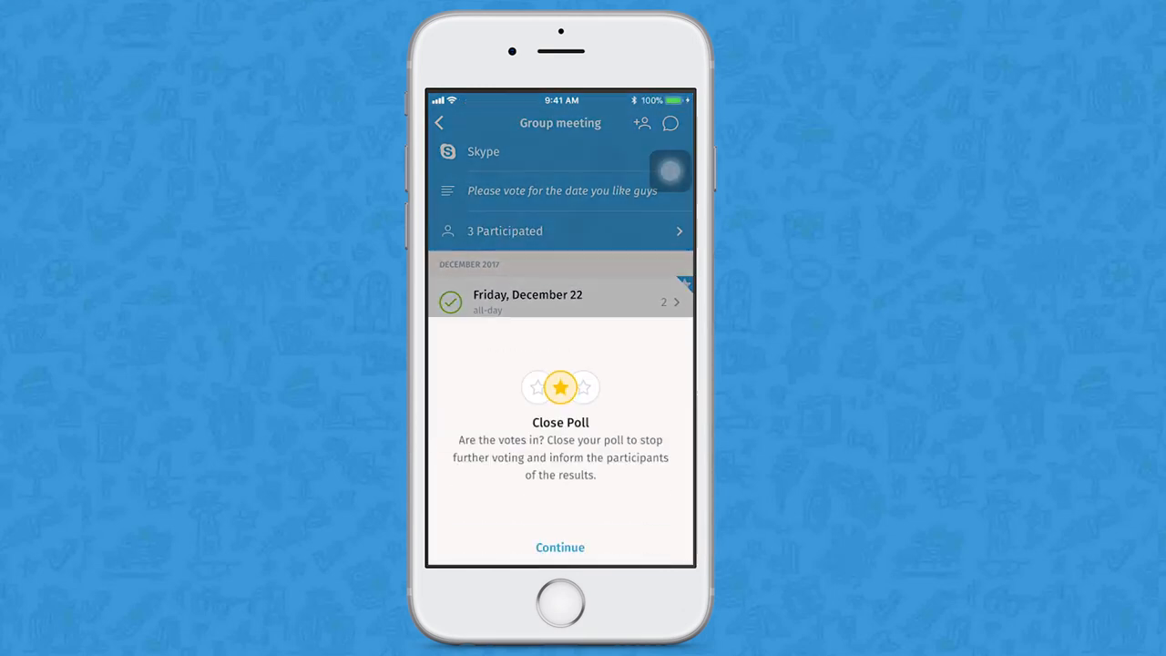
pyautogui.click(559, 547)
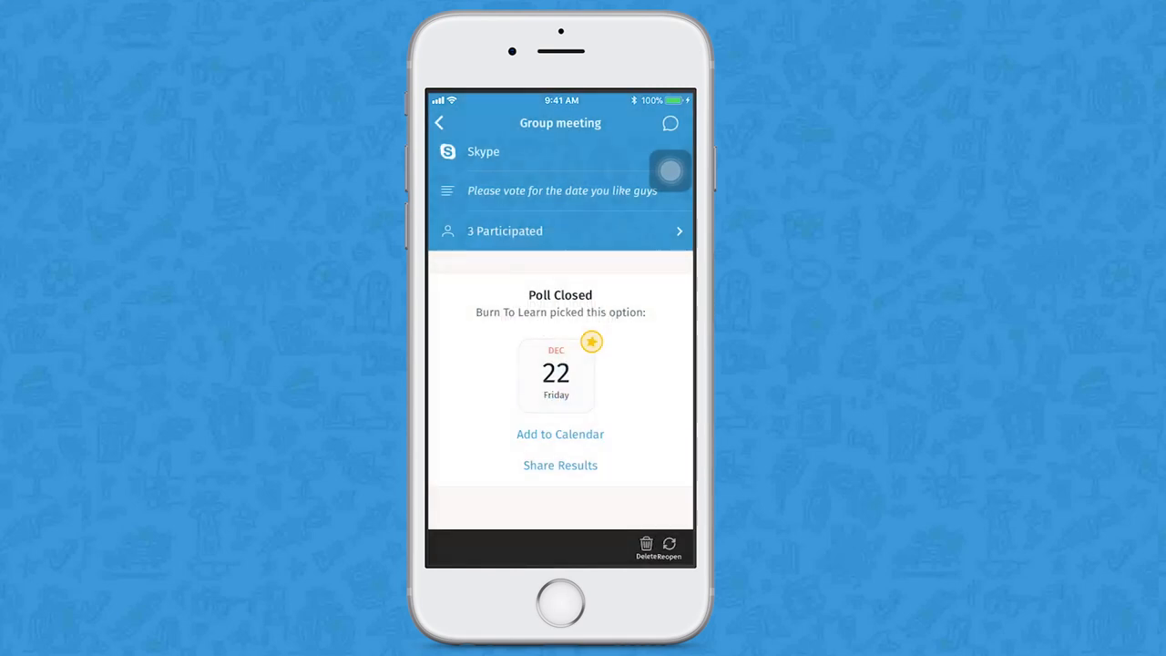